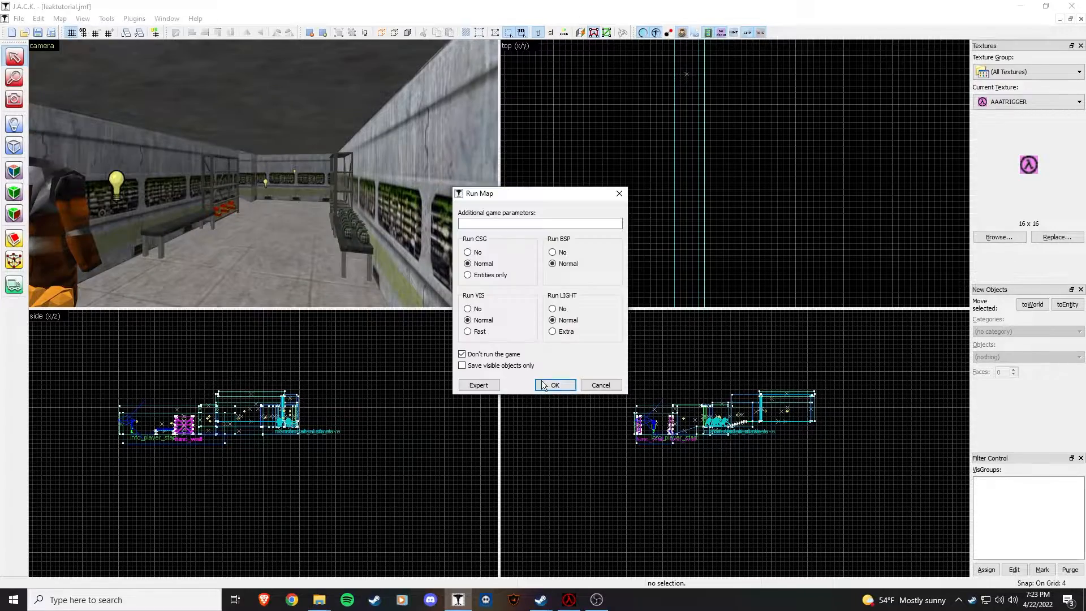
Compile the map, read the LEAK error in the log, and dismiss it
left_click(554, 385)
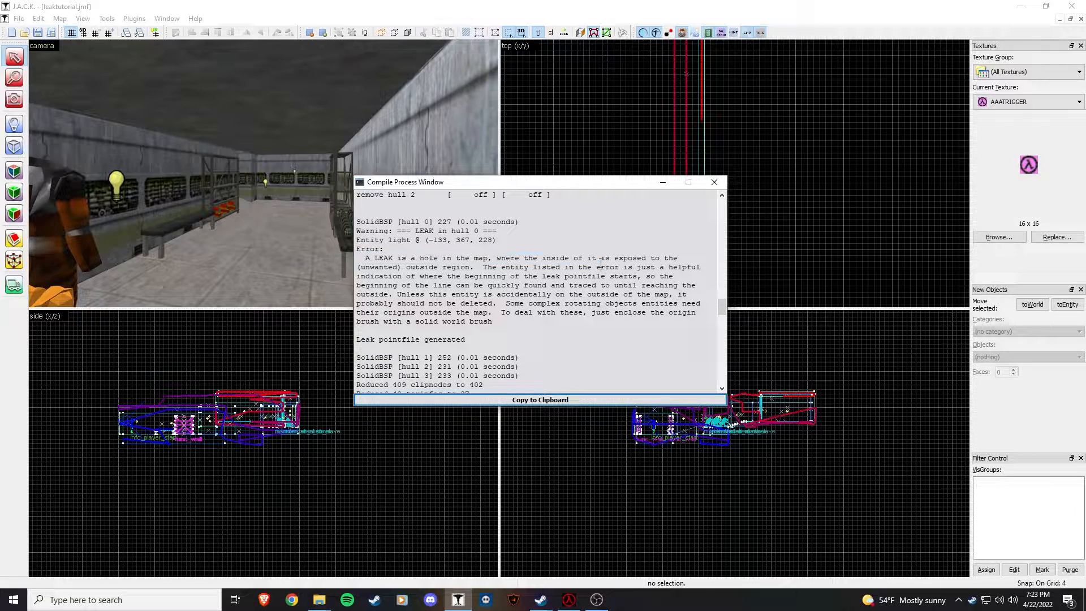
left_click(714, 182)
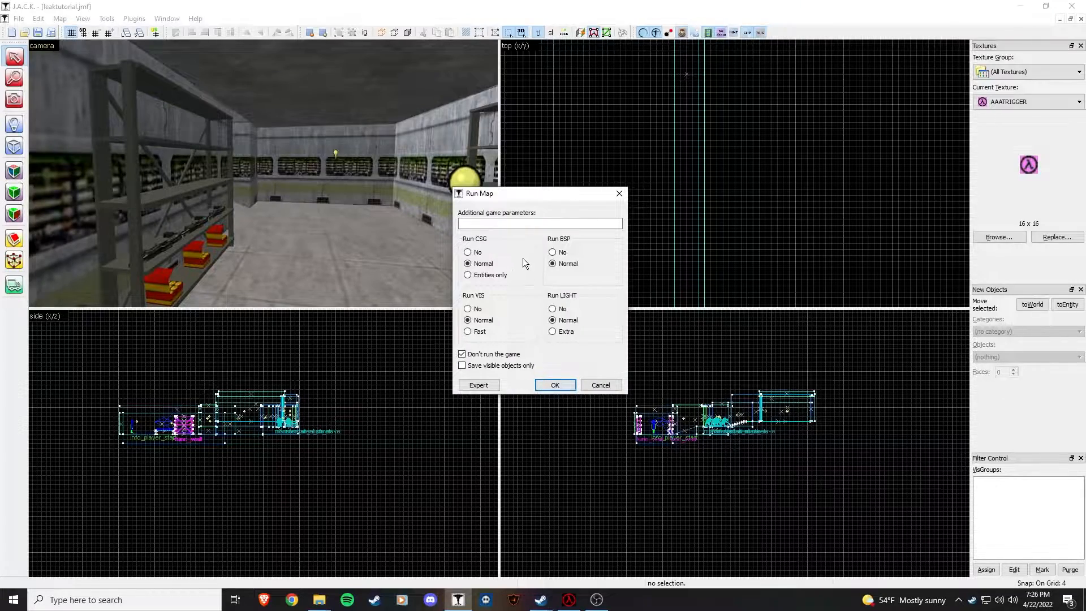
Compile the map again on normal settings and close the problem-report log
left_click(554, 385)
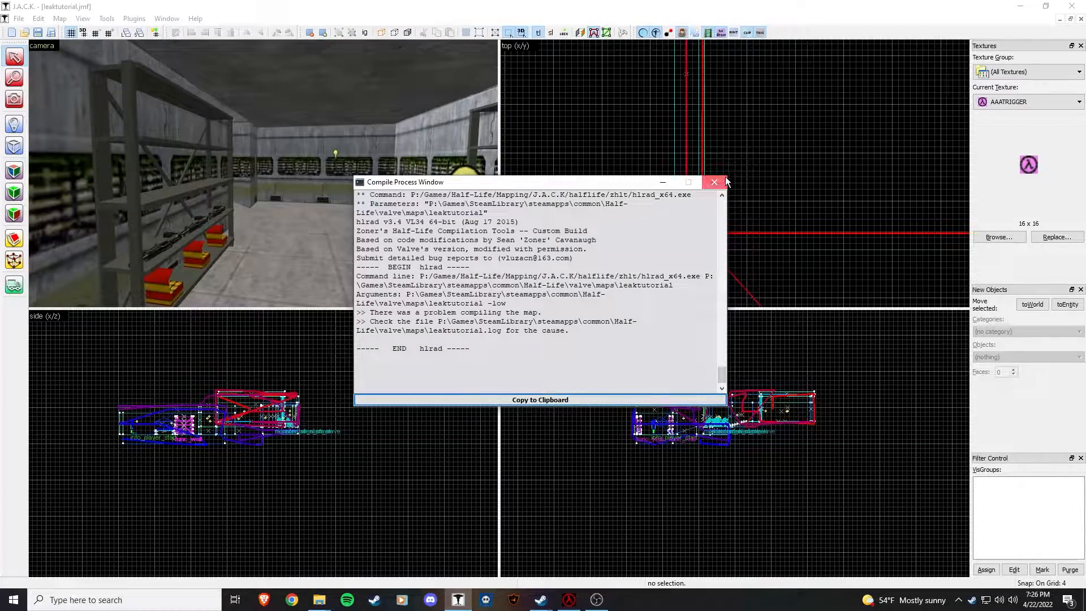
left_click(714, 182)
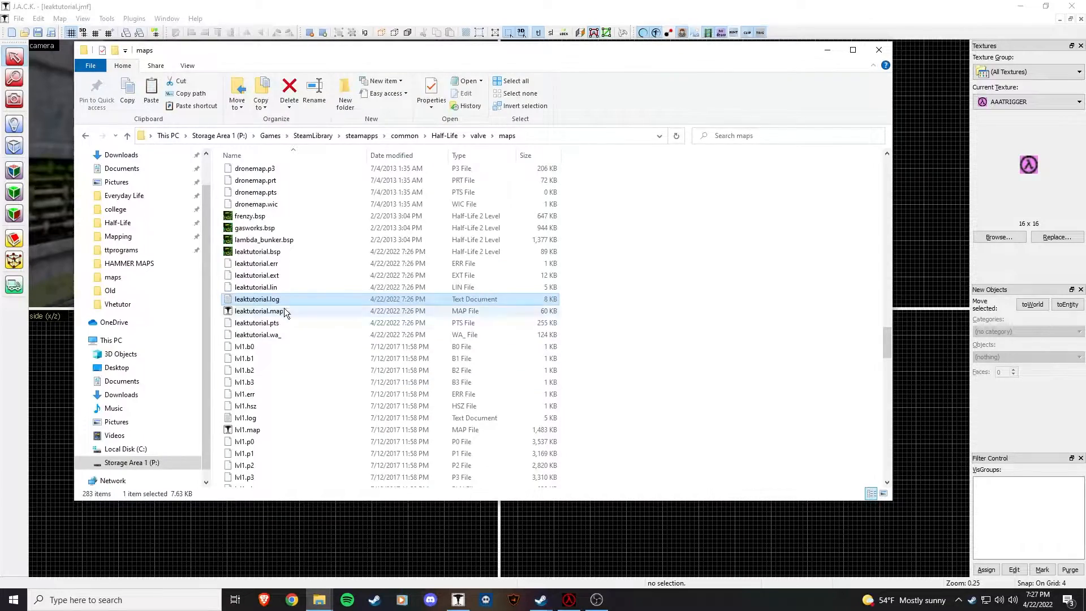
Open leaktutorial.log from the valve\maps folder for reading
scroll("down", 3)
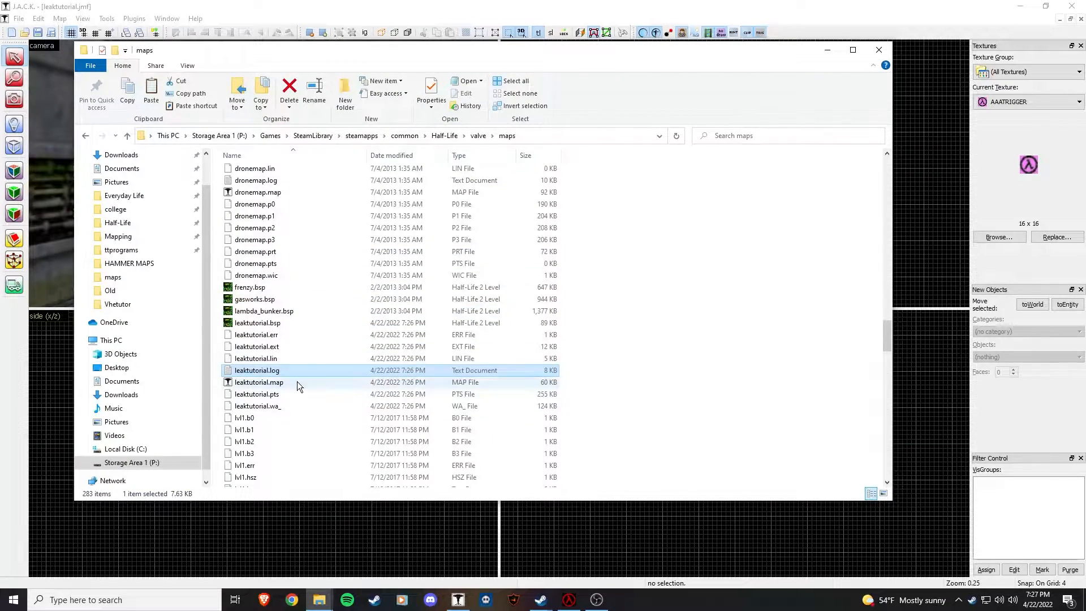
double_click(255, 370)
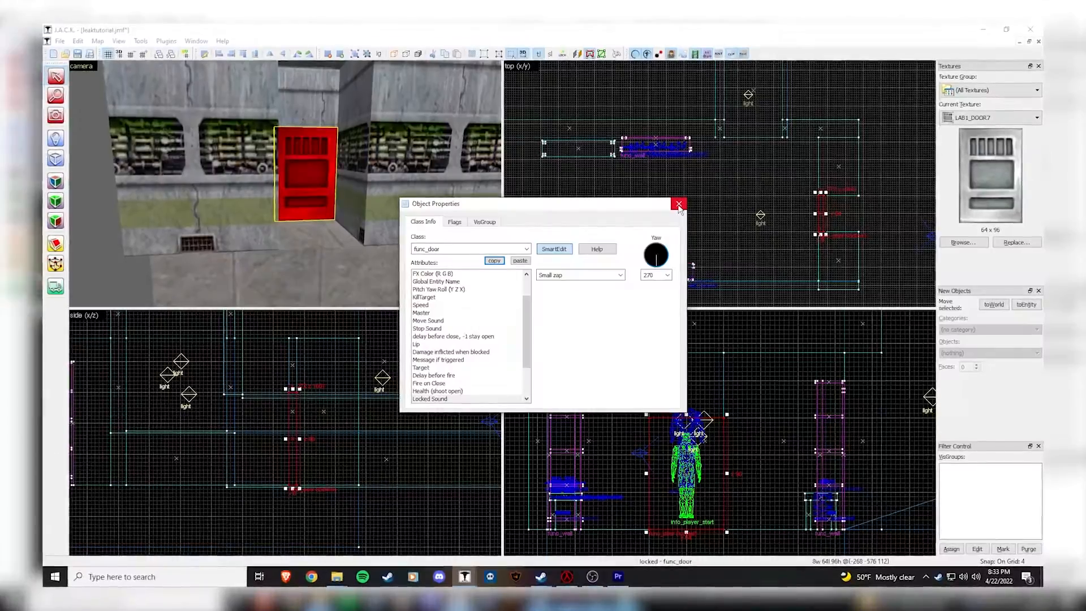
Close the func_door's Object Properties after reviewing them
left_click(677, 204)
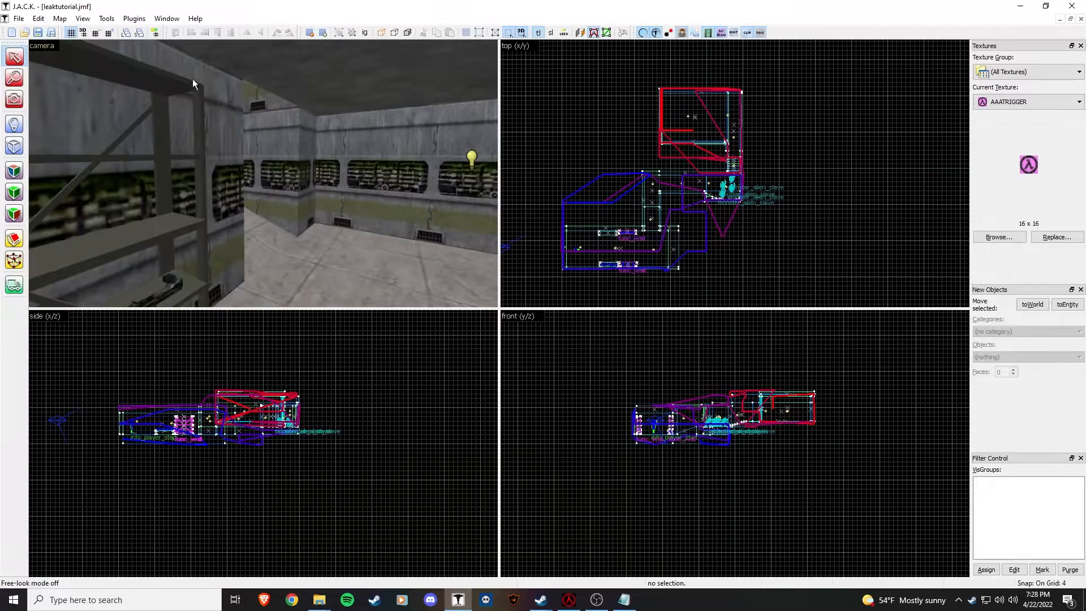
Load the leaktutorial.lin pointfile instead of the default, drawing the red leak trace
left_click(106, 19)
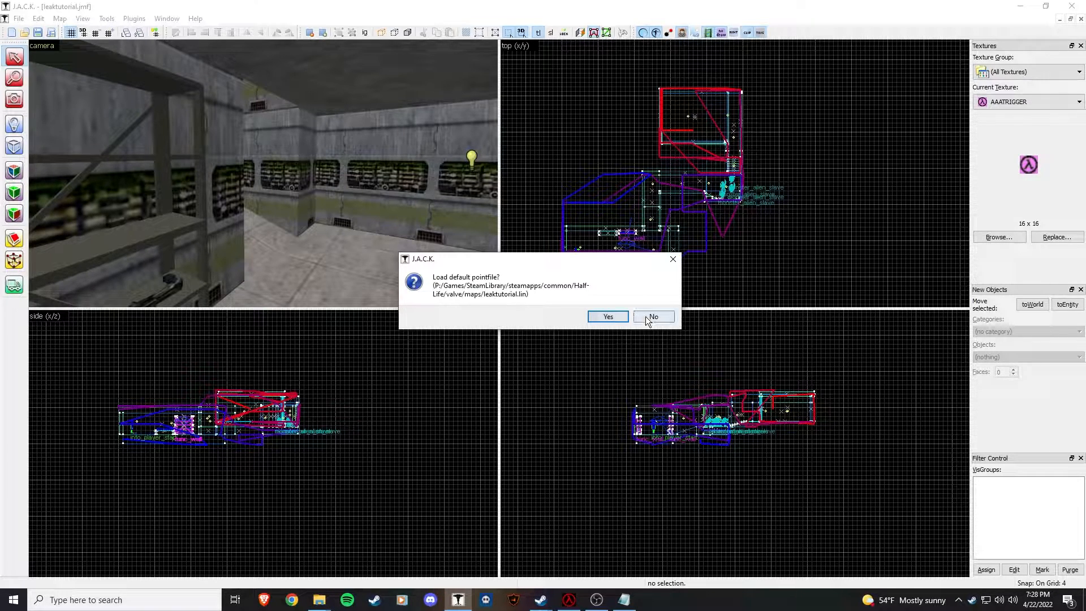
left_click(651, 317)
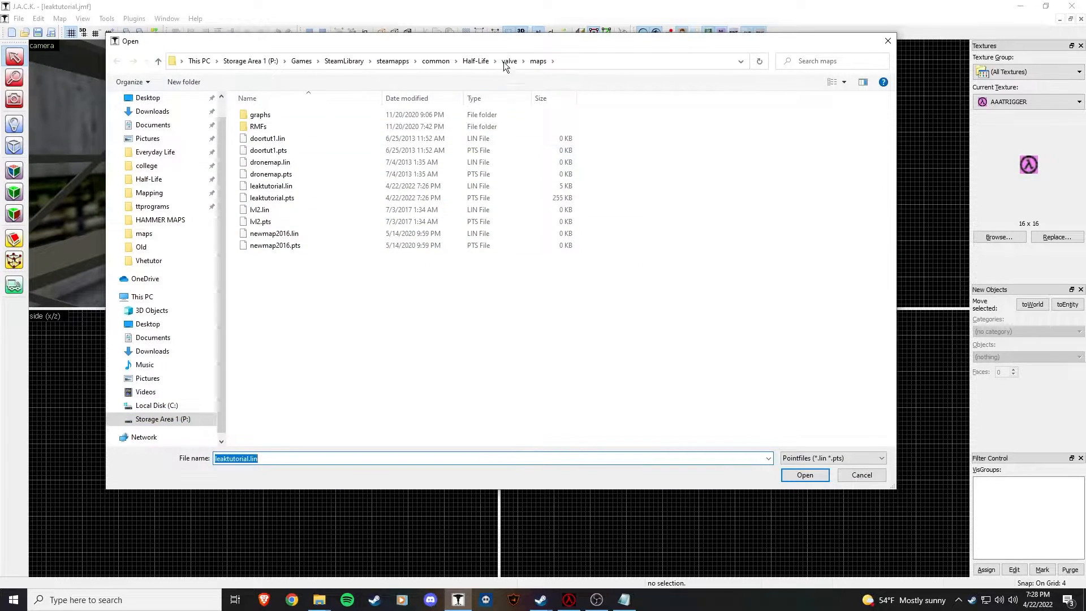
left_click(270, 185)
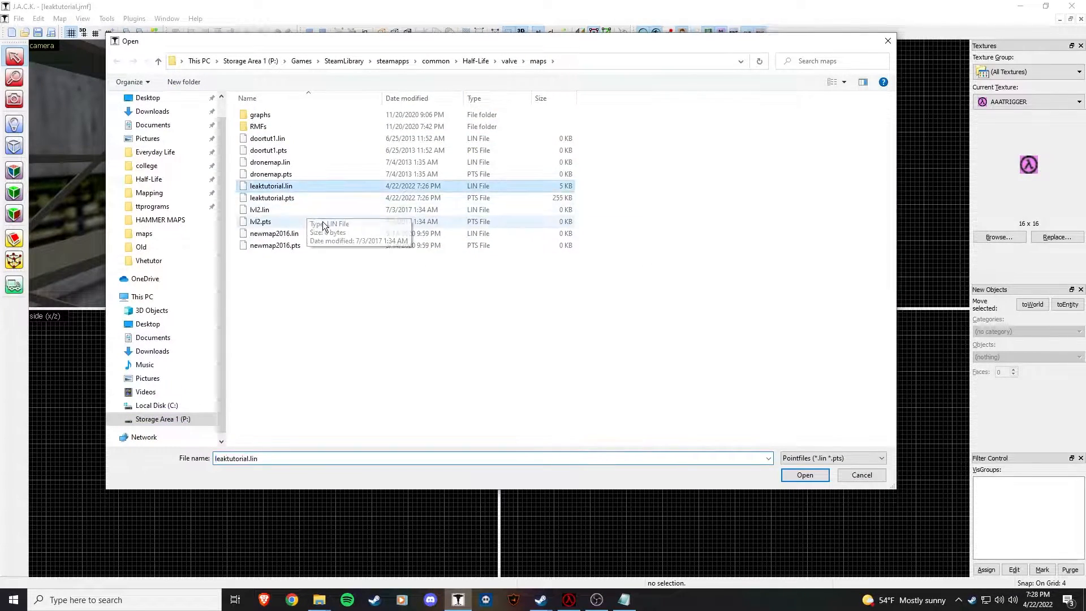
left_click(805, 474)
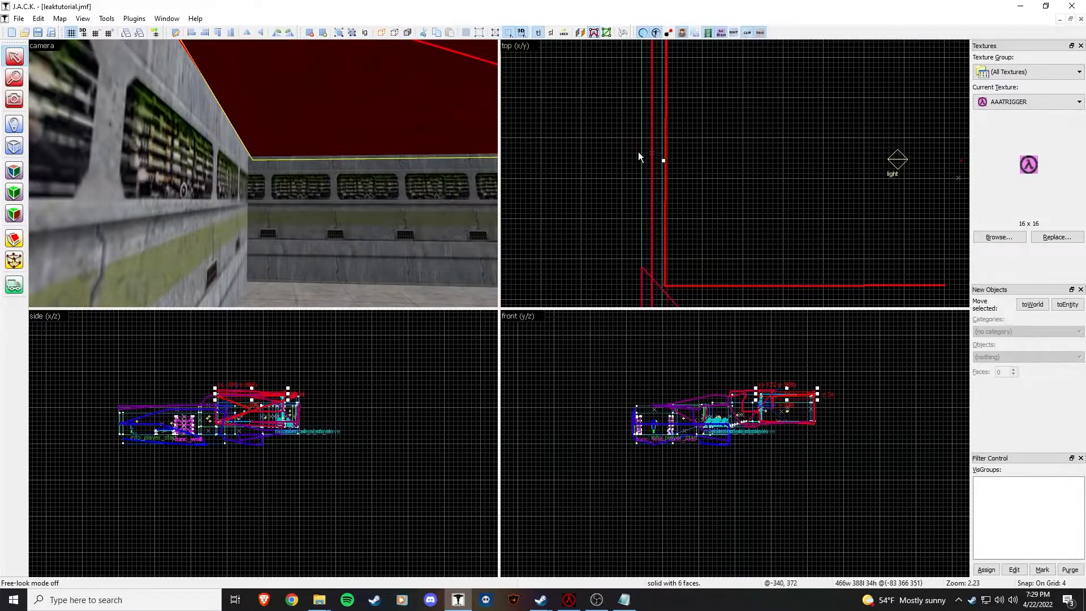
left_click(59, 18)
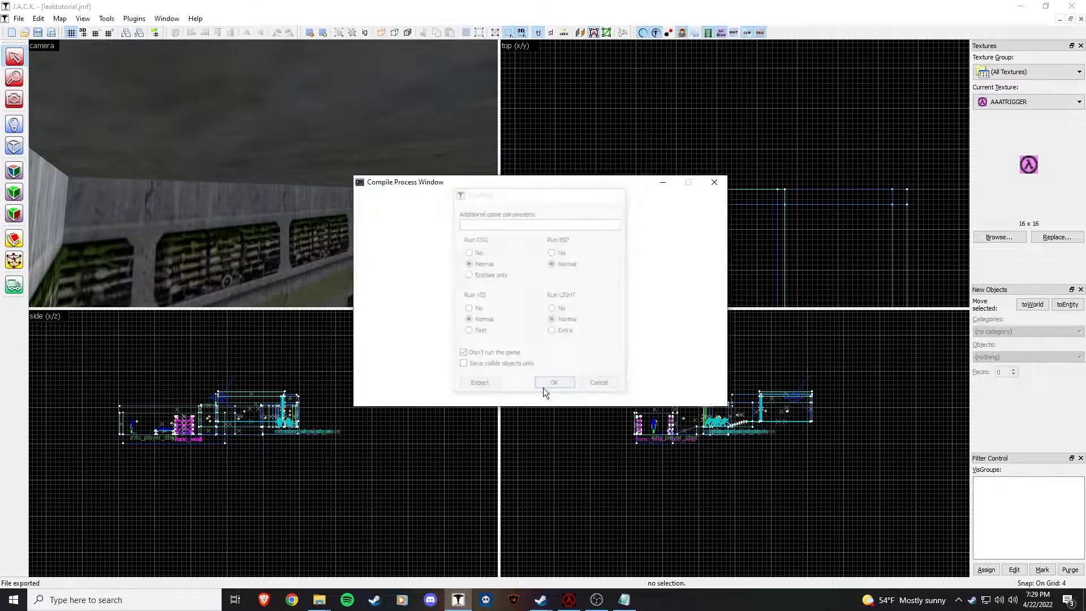
Compile the map through hlrad and close the finished compile log
left_click(553, 381)
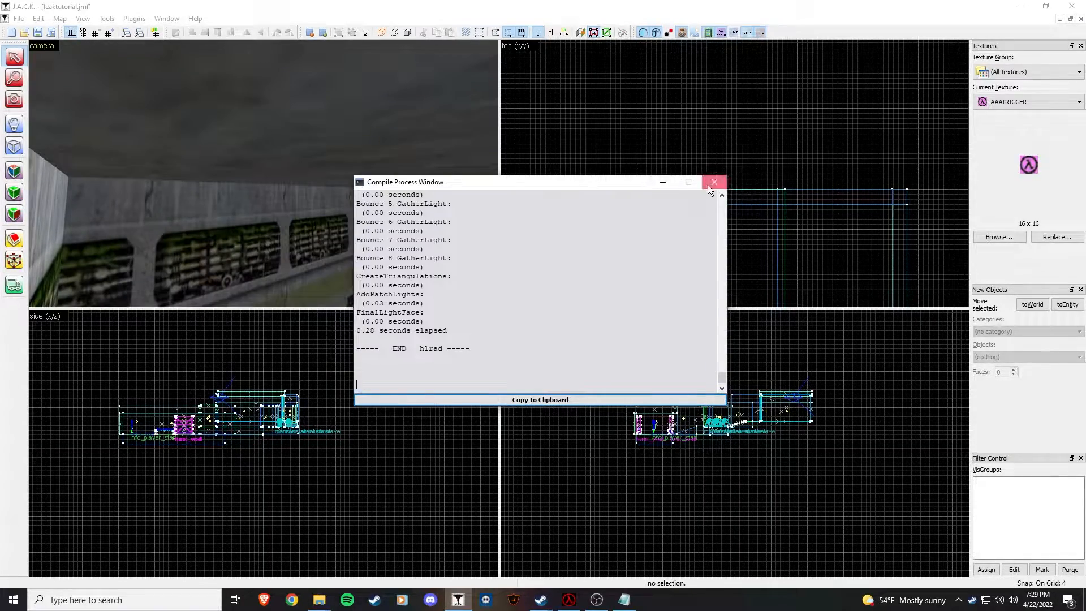
left_click(714, 182)
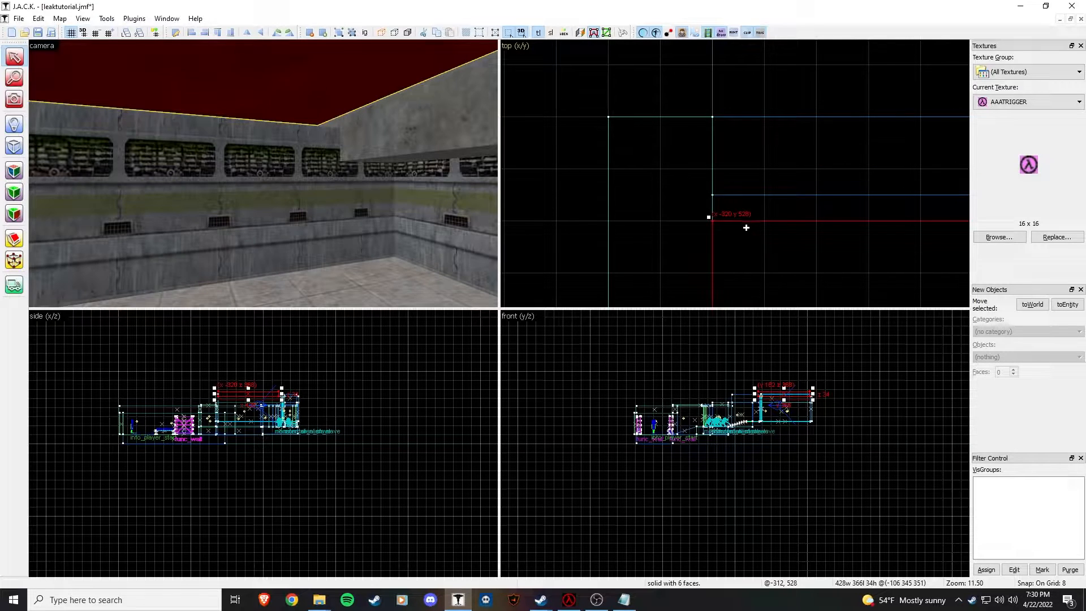
mouse_move(706, 239)
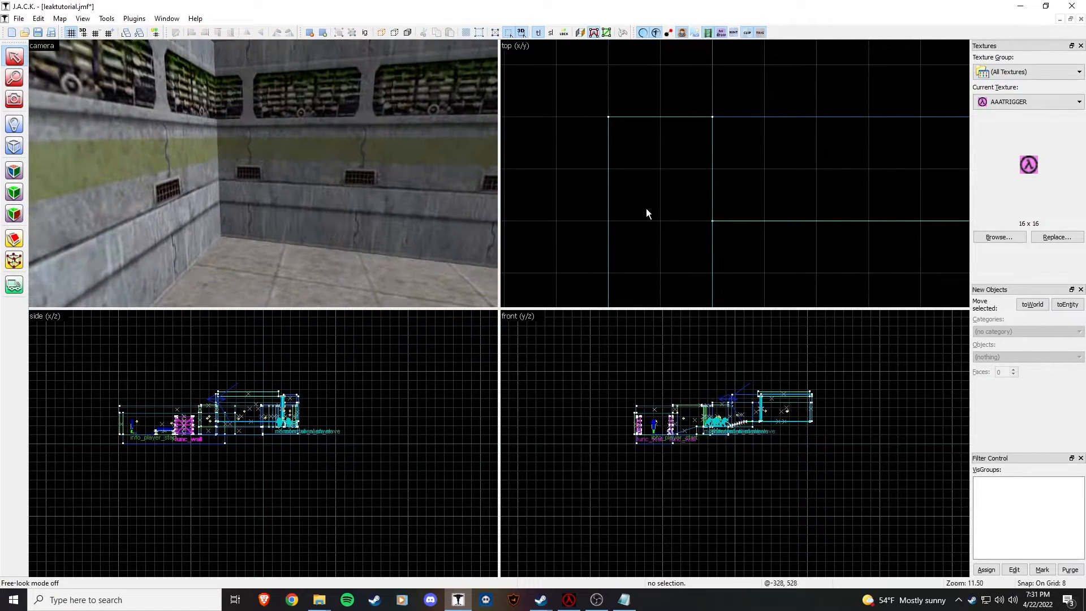
Zoom the 3D view into the player-start room to inspect its brushes
scroll("down", 3)
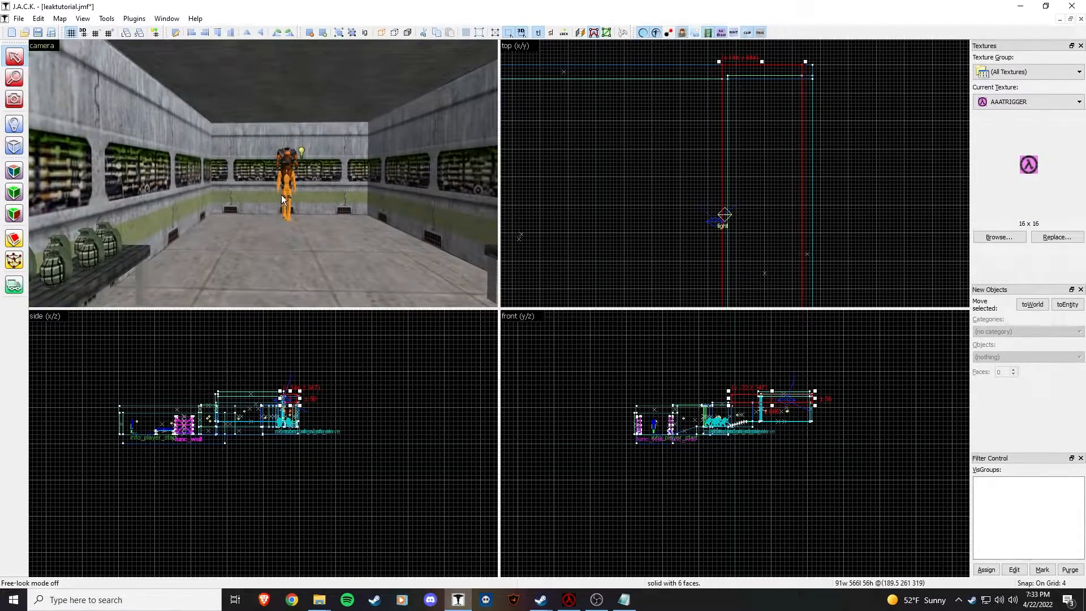
mouse_move(337, 264)
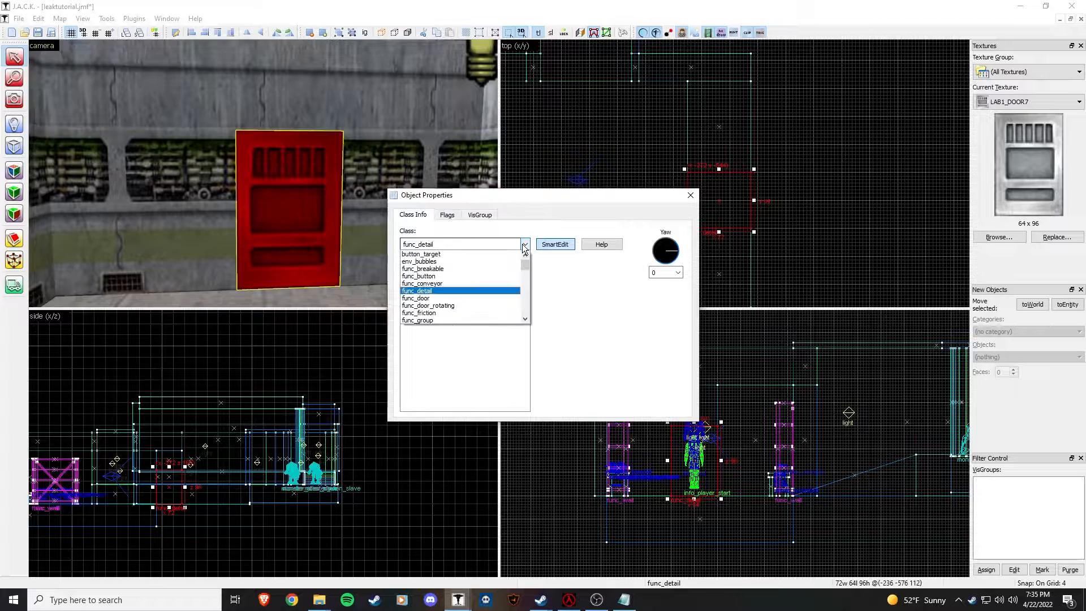
Check the func_door's Flags against its class settings with yaw 270, then close its properties
left_click(447, 214)
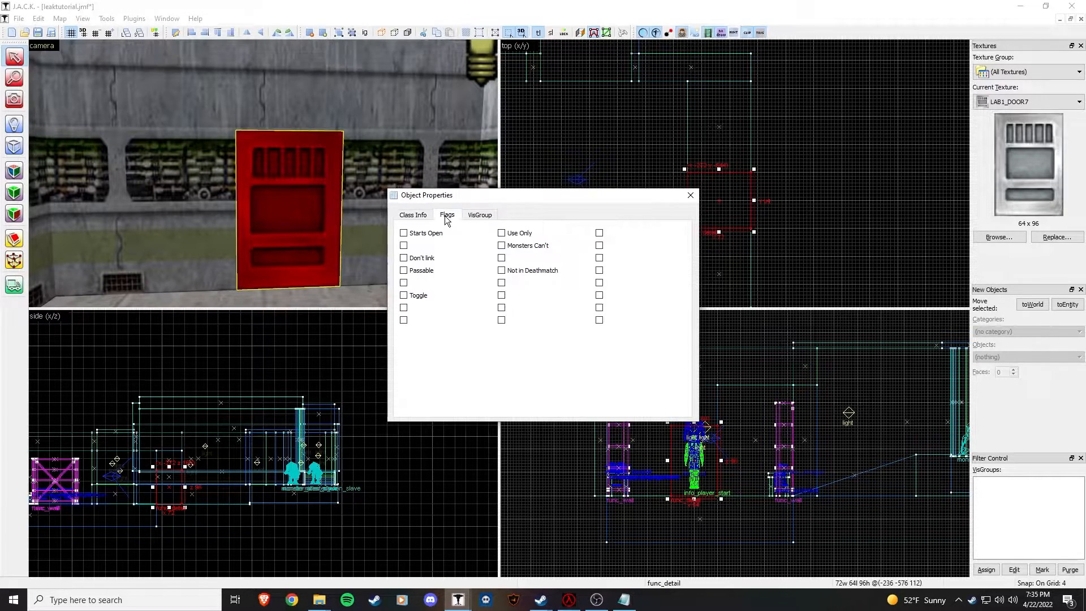
left_click(413, 215)
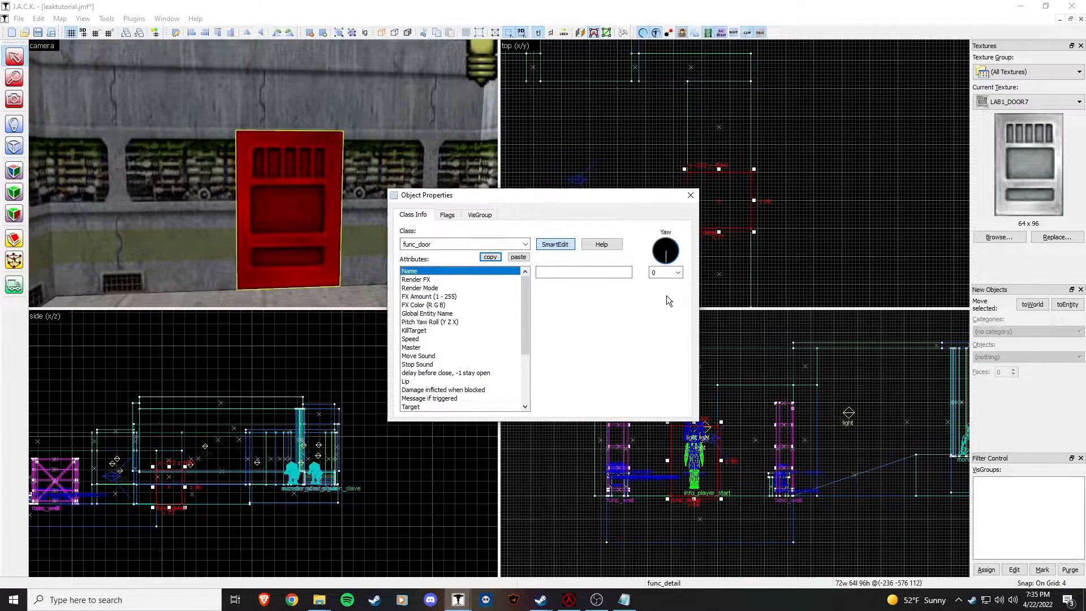
left_click(447, 215)
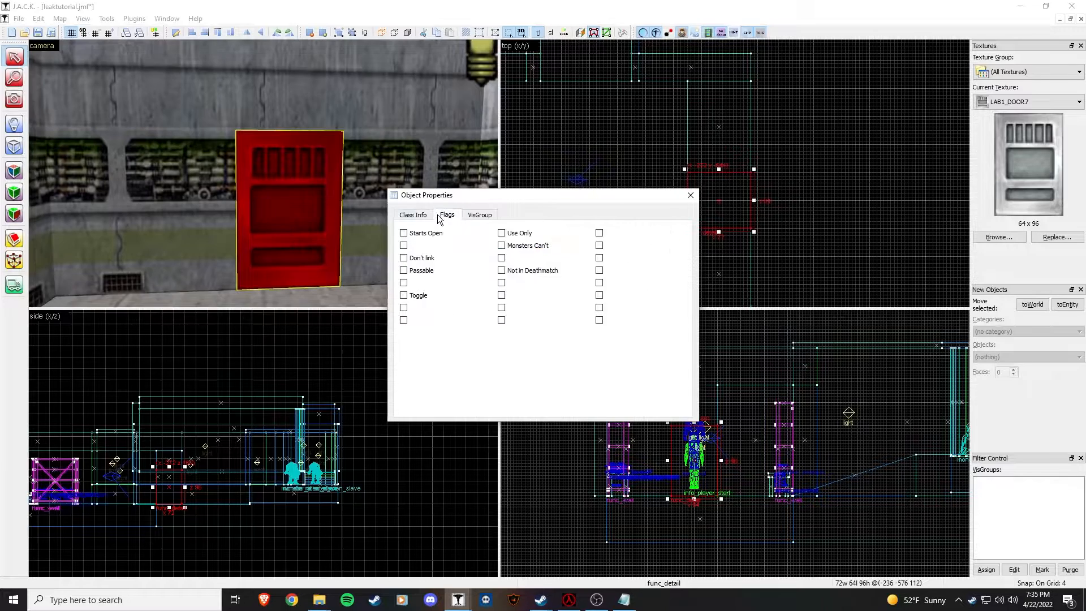
left_click(413, 215)
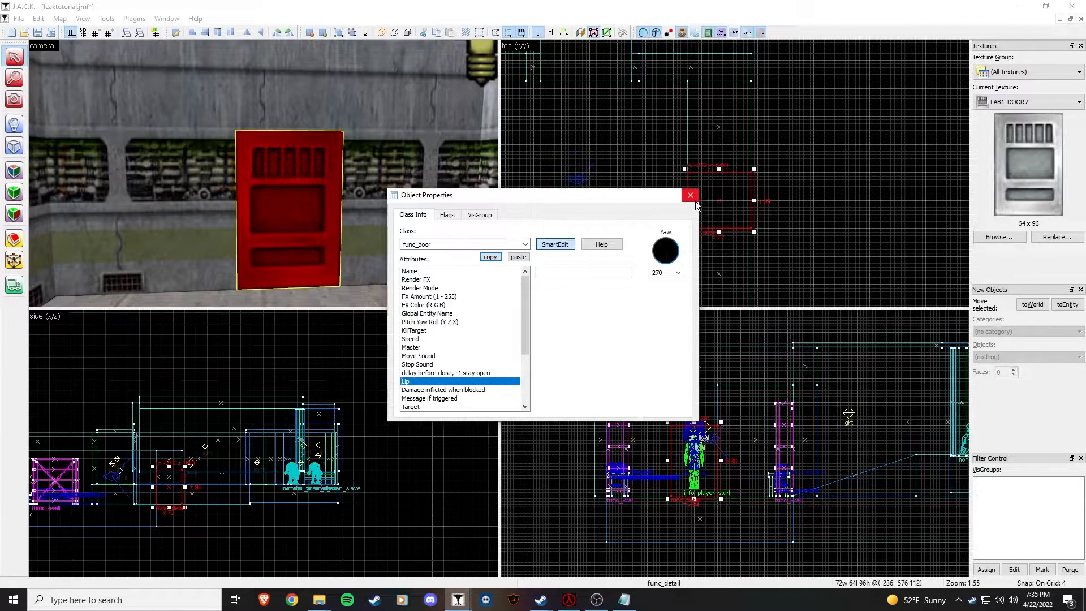
left_click(690, 194)
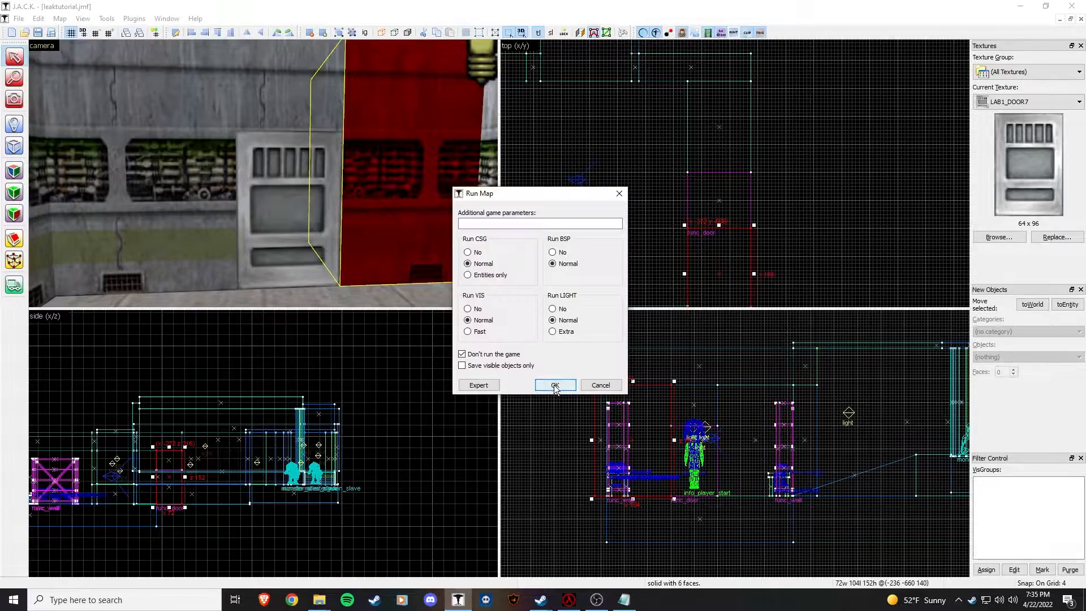
Compile with CSG, BSP, VIS and LIGHT on Normal without running the game
left_click(554, 385)
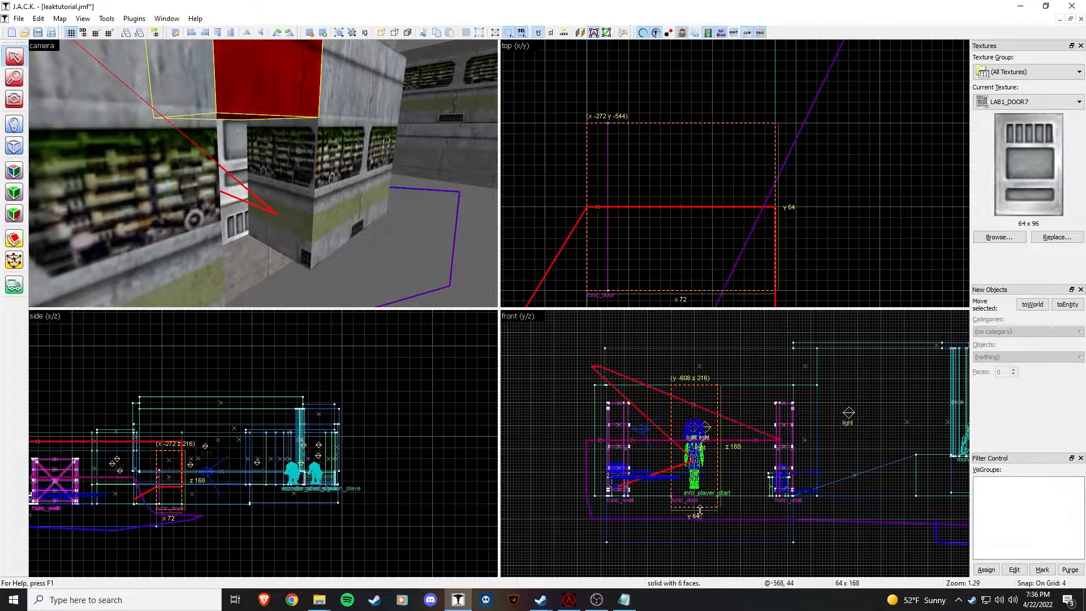
Draw a block brush across the gap where the red leak line exits the map
left_click_drag(597, 207, 610, 210)
type("locked")
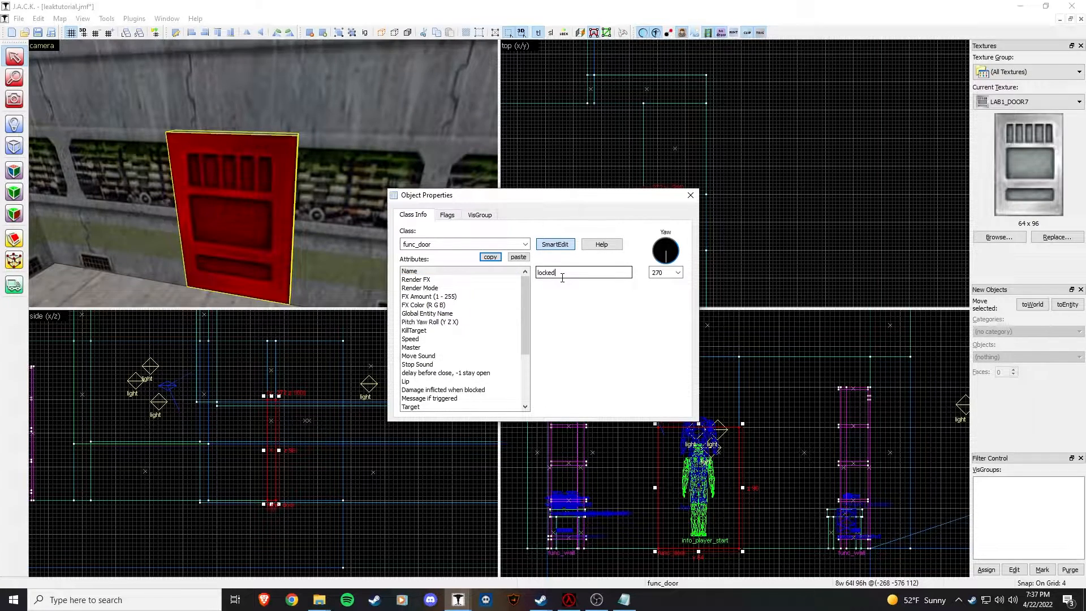
Review the door's Flags and set its Locked Sound to Access Denied
left_click(447, 215)
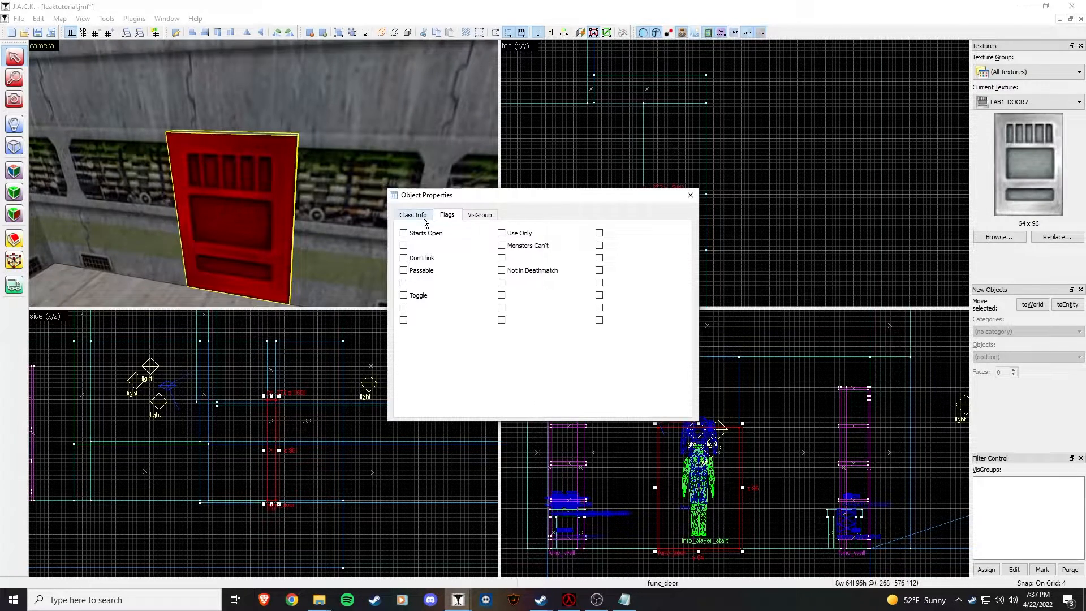
left_click(413, 214)
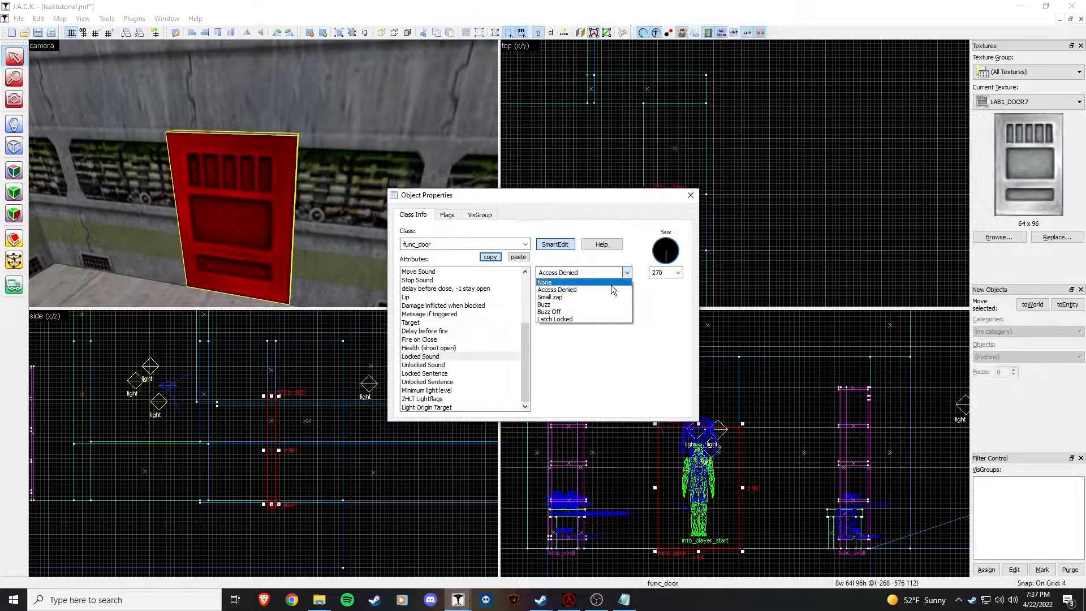
left_click(690, 194)
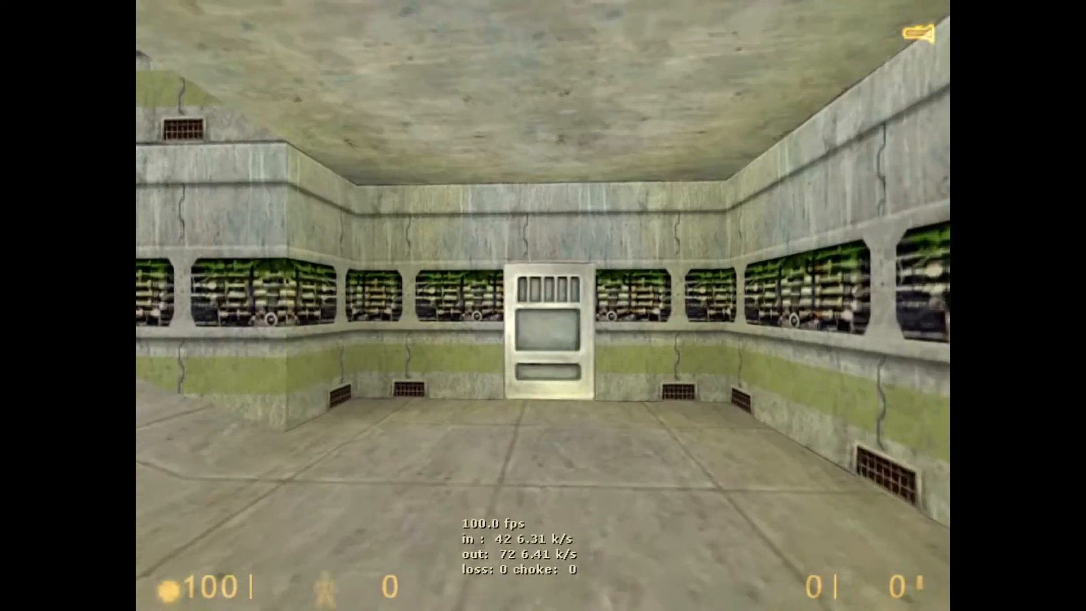
Leave the Half-Life test session via the Esc menu's Leave game option
key("Escape")
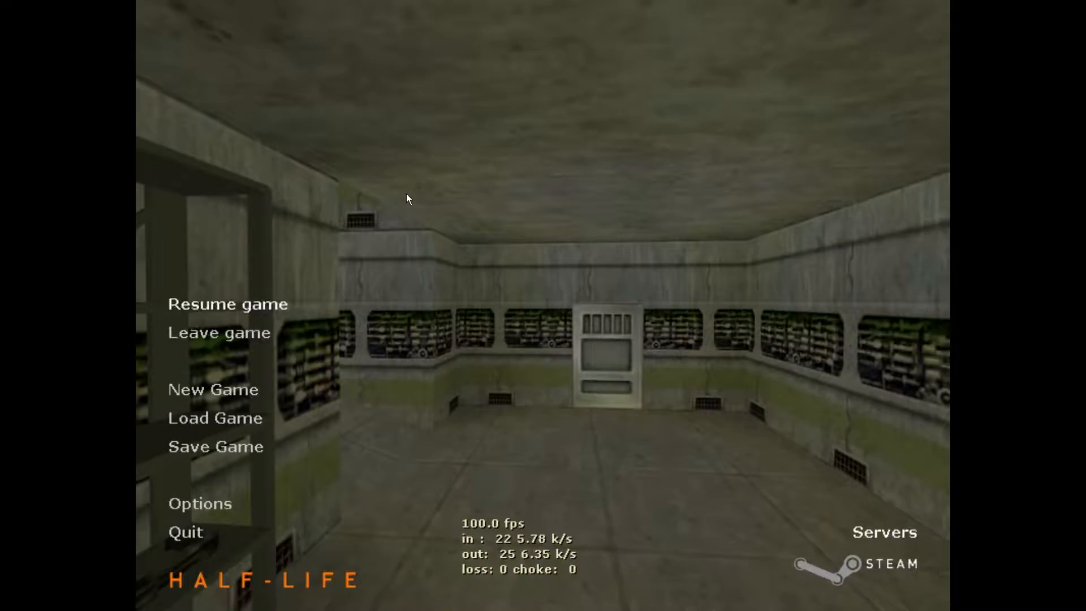
left_click(228, 304)
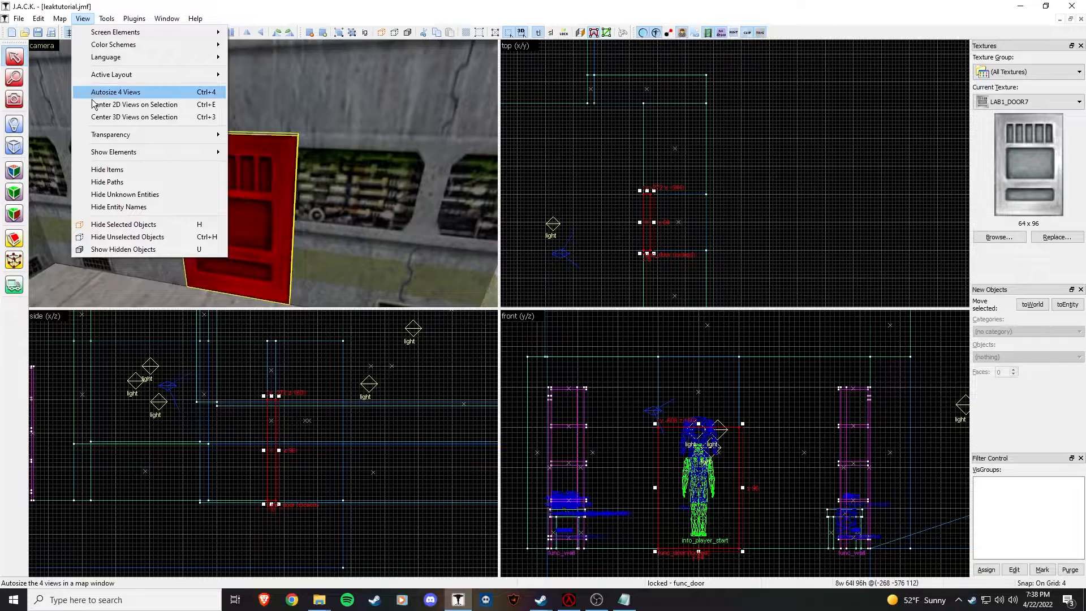
mouse_move(95, 11)
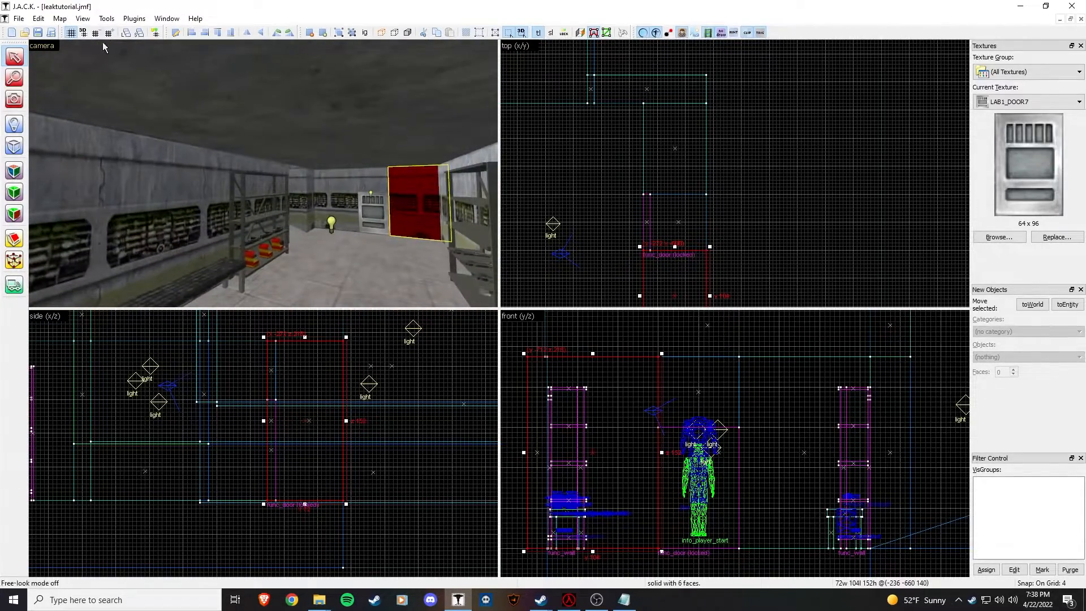
Start Map > Load Pointfile to browse for leaktutorial.lin
left_click(59, 18)
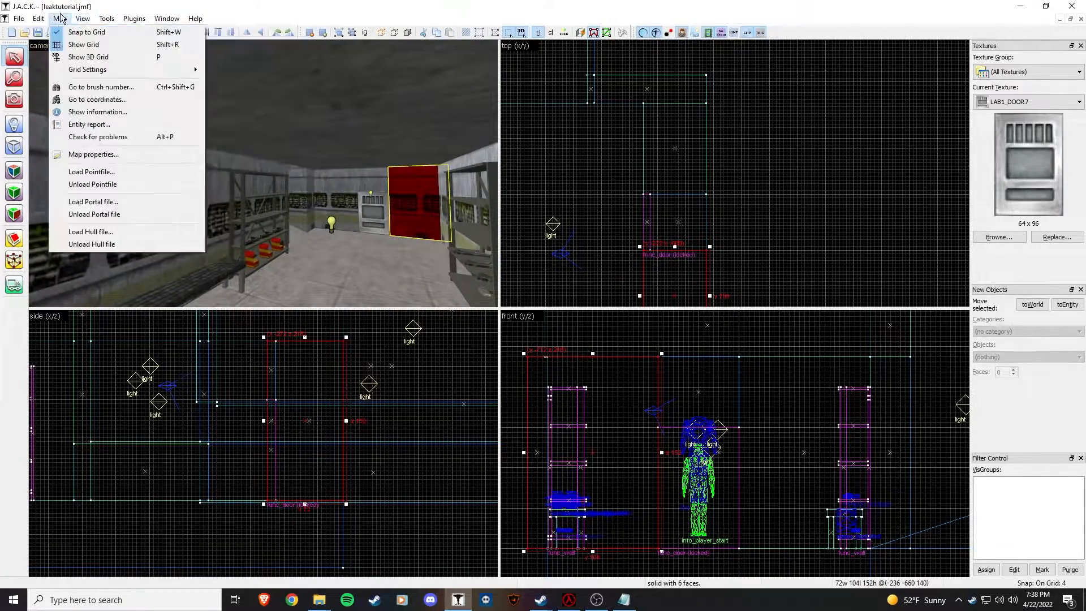
left_click(90, 170)
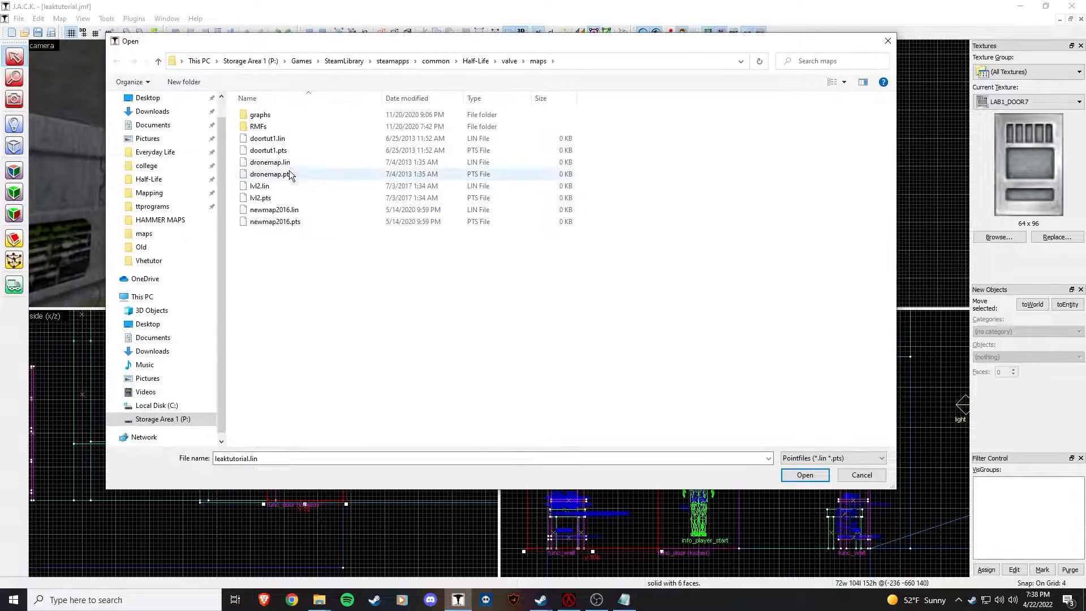